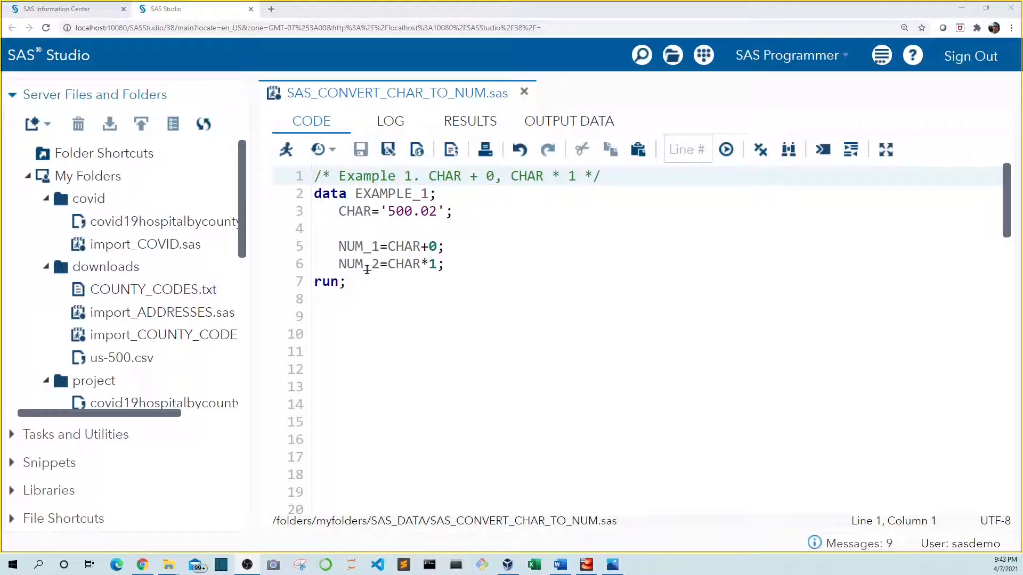
Step: Run Example 1 and check in EXAMPLE_1 that NUM_1 and NUM_2 are numeric 500.02
{"action": "left_click_drag", "start_coordinate": [339, 211], "coordinate": [344, 281]}
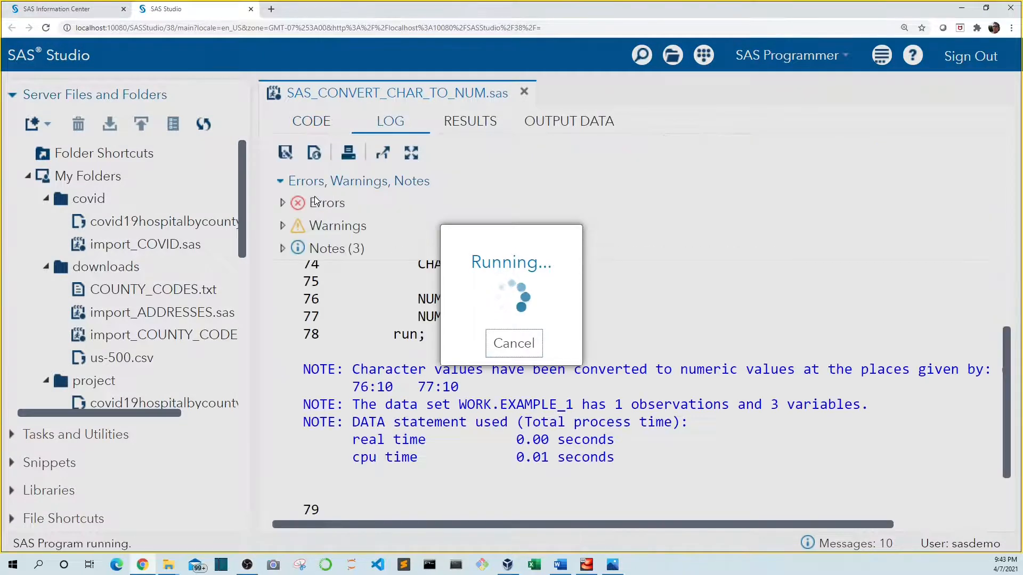
{"action": "left_click", "coordinate": [568, 120]}
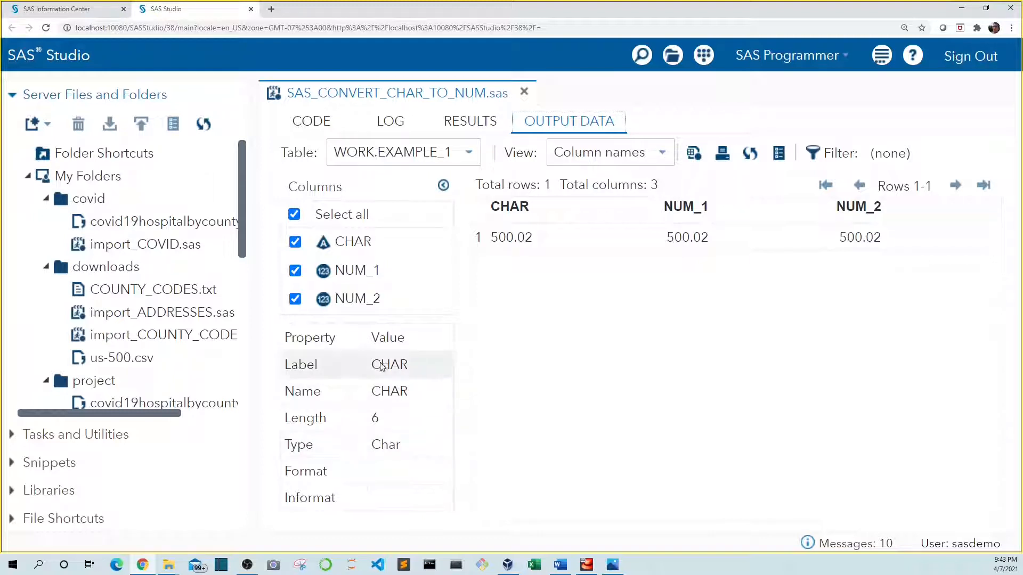
{"action": "left_click", "coordinate": [357, 269]}
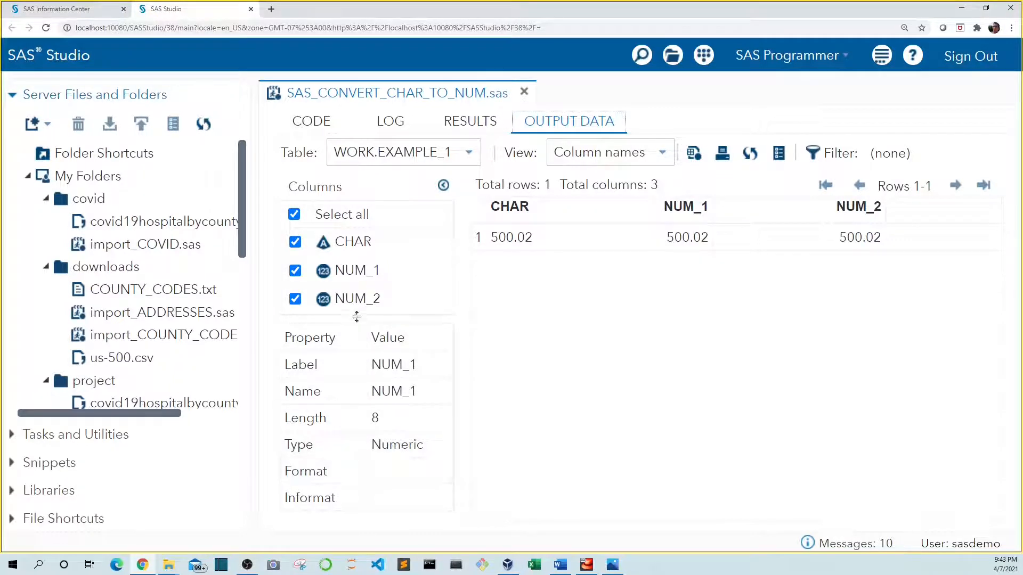
{"action": "left_click", "coordinate": [355, 298]}
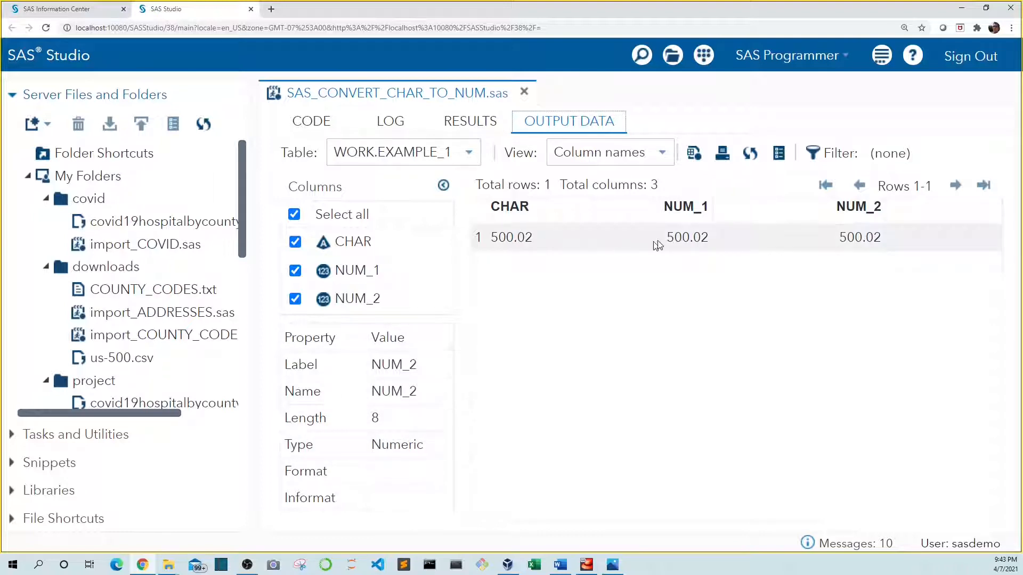
{"action": "left_click", "coordinate": [310, 120]}
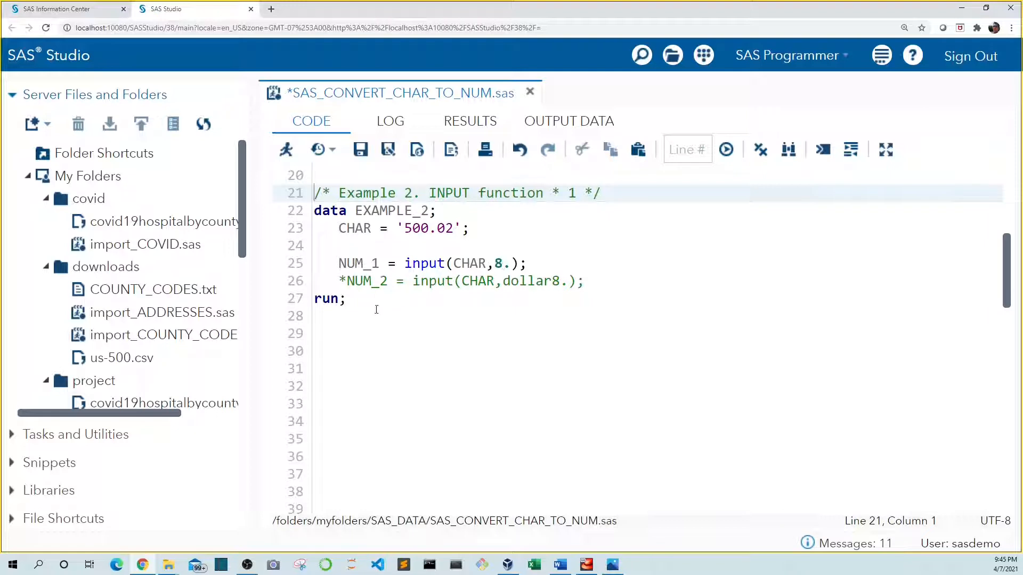
Step: Run Example 2 and verify NUM_1 in EXAMPLE_2 is numeric 500.02 via INPUT
{"action": "left_click_drag", "start_coordinate": [314, 210], "coordinate": [344, 298]}
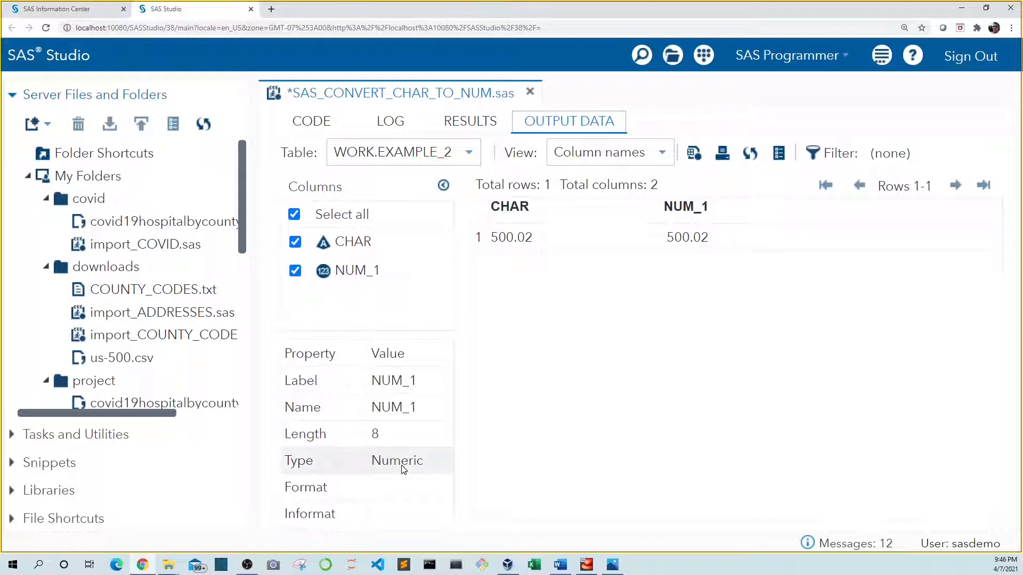
{"action": "left_click", "coordinate": [311, 122]}
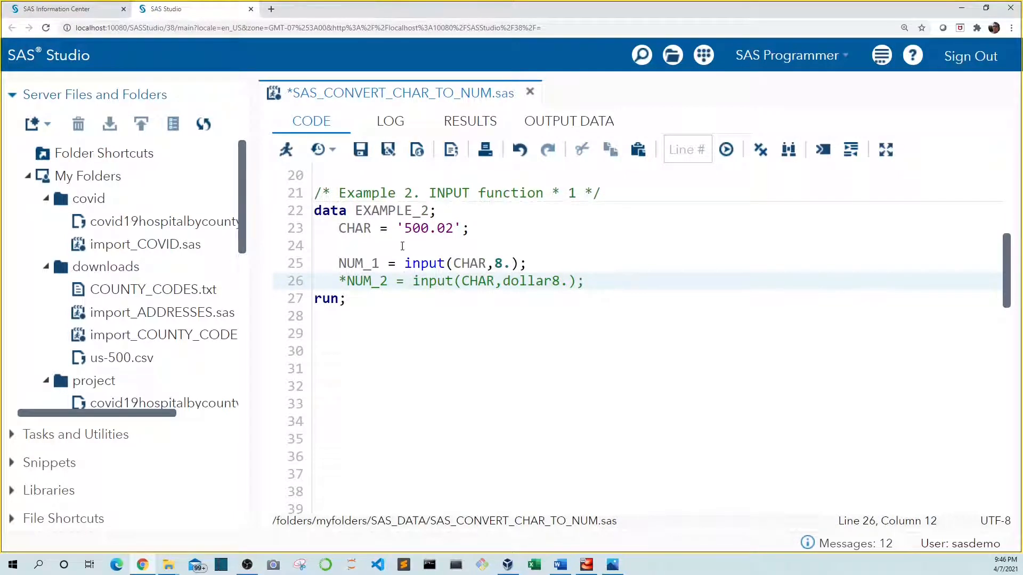
Step: Change CHAR to '$500.02' and rerun Example 2 so dollar8. yields numeric NUM_2 500.02
{"action": "type", "text": "$"}
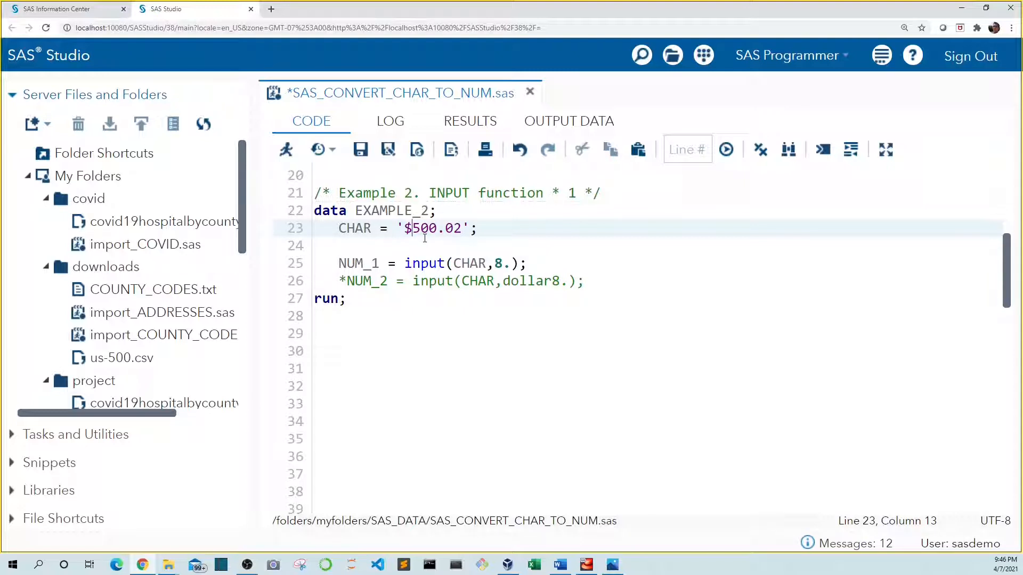
{"action": "mouse_move", "coordinate": [513, 276]}
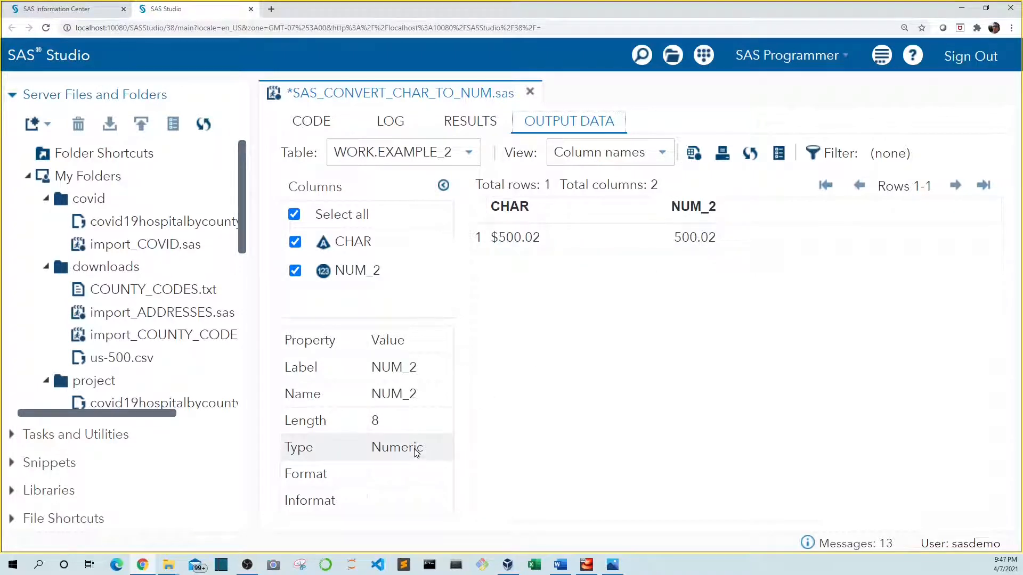
{"action": "left_click", "coordinate": [311, 120]}
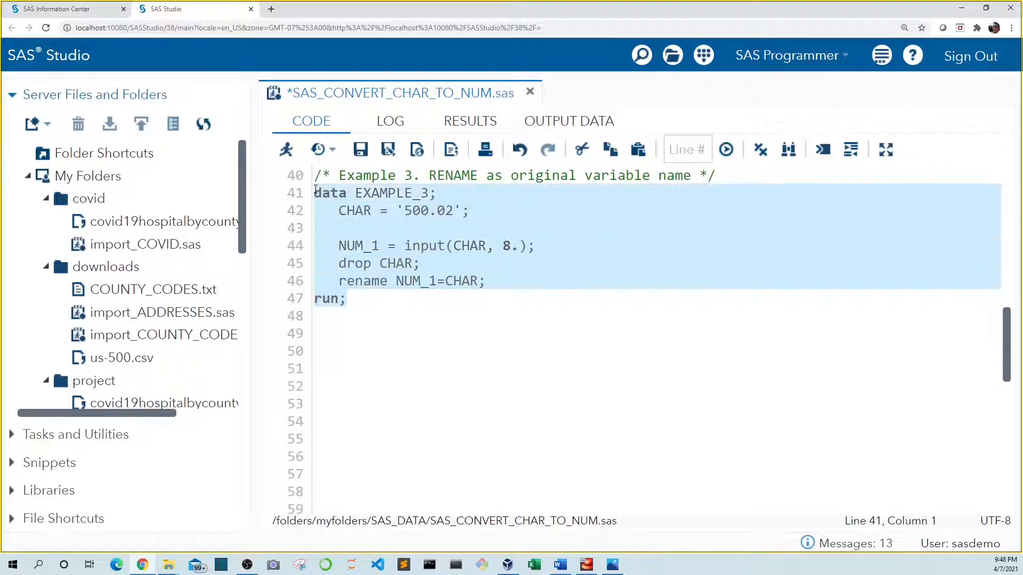
Step: Run Example 3 and confirm EXAMPLE_3 has one numeric CHAR column of 500.02
{"action": "left_click", "coordinate": [568, 121]}
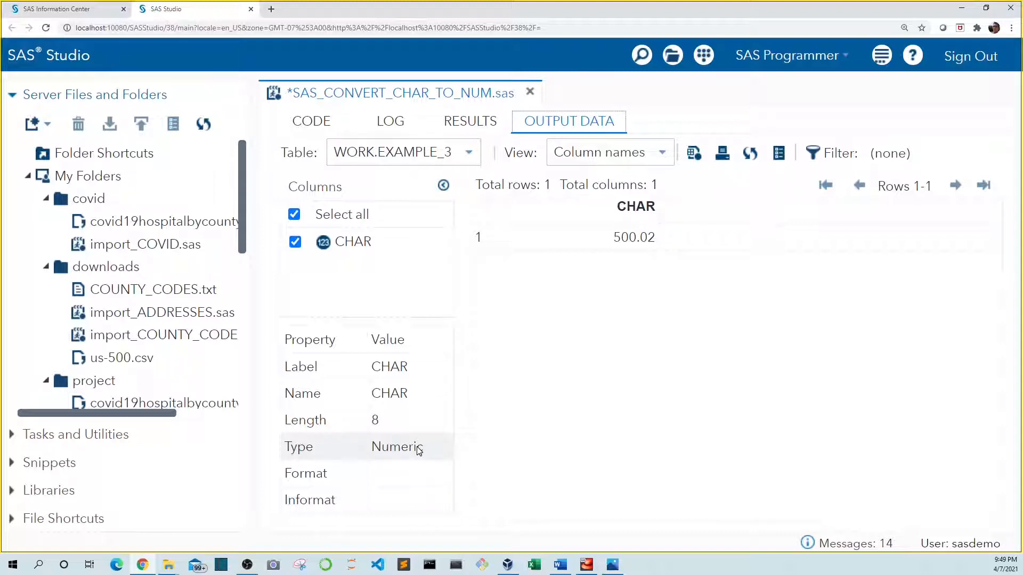
{"action": "left_click", "coordinate": [311, 120]}
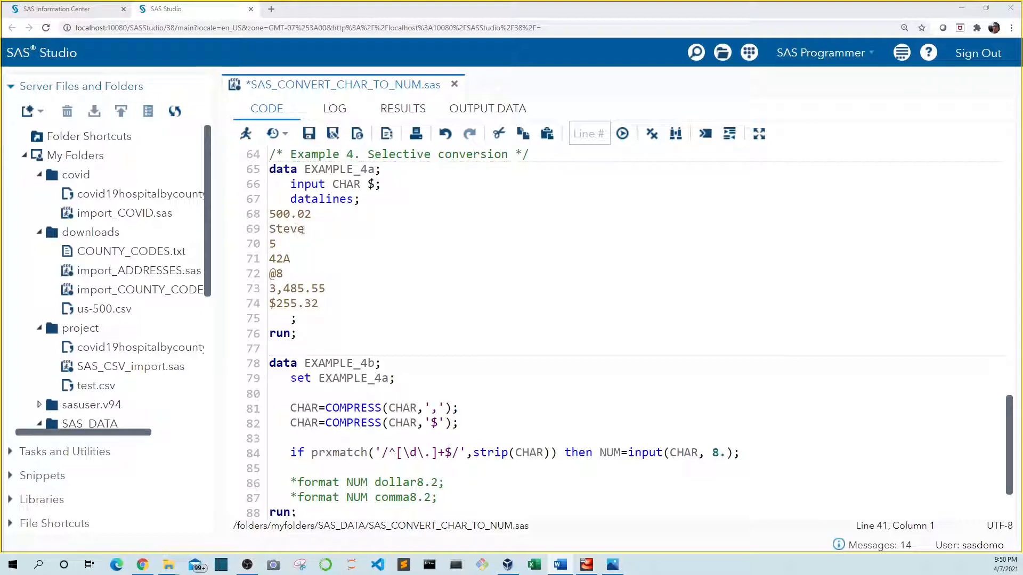
{"action": "mouse_move", "coordinate": [293, 260]}
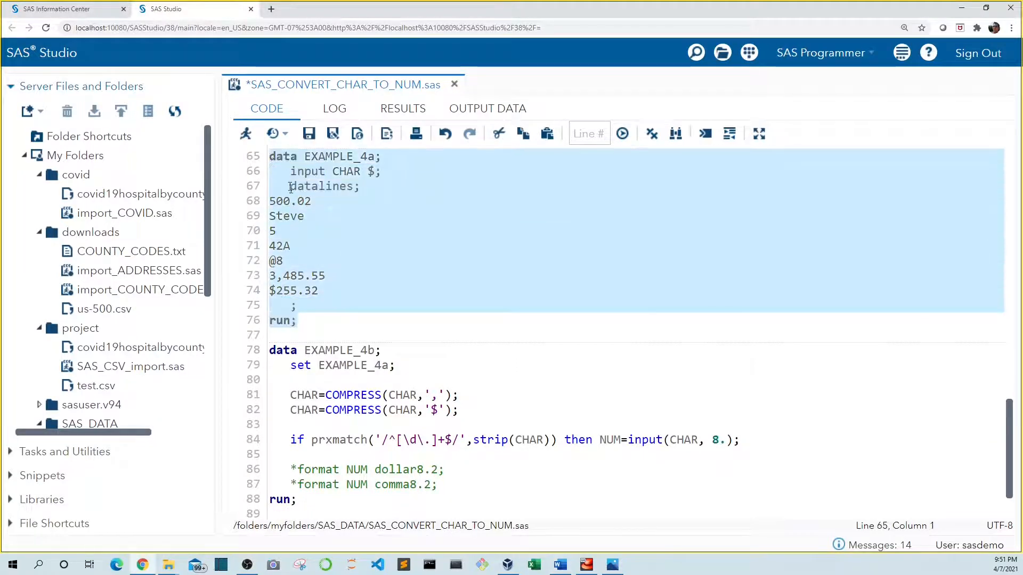
Step: Run Example 4a and view EXAMPLE_4A's seven character CHAR values such as Steve, 42A, $255.32
{"action": "left_click", "coordinate": [487, 109]}
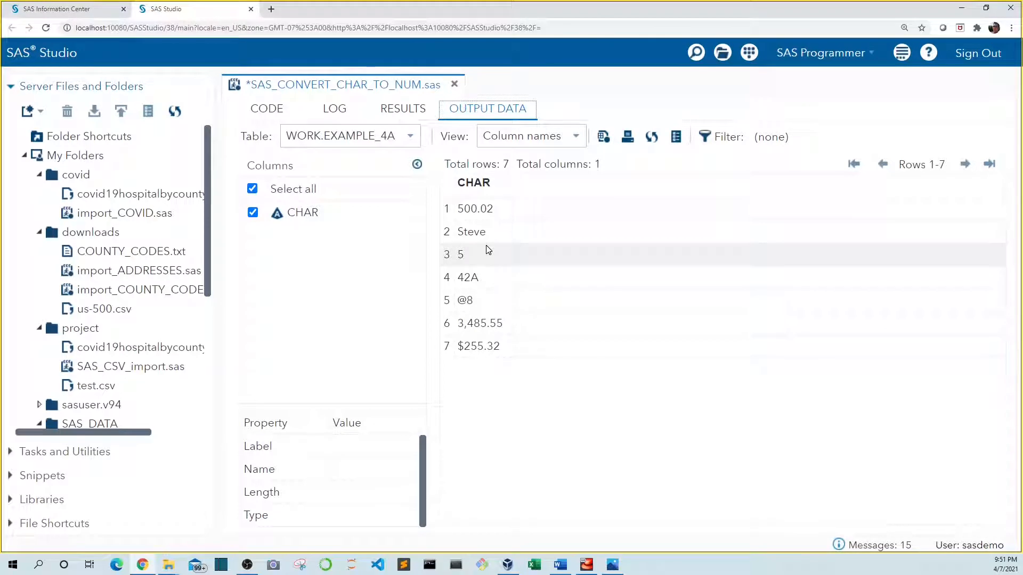
{"action": "left_click", "coordinate": [473, 182]}
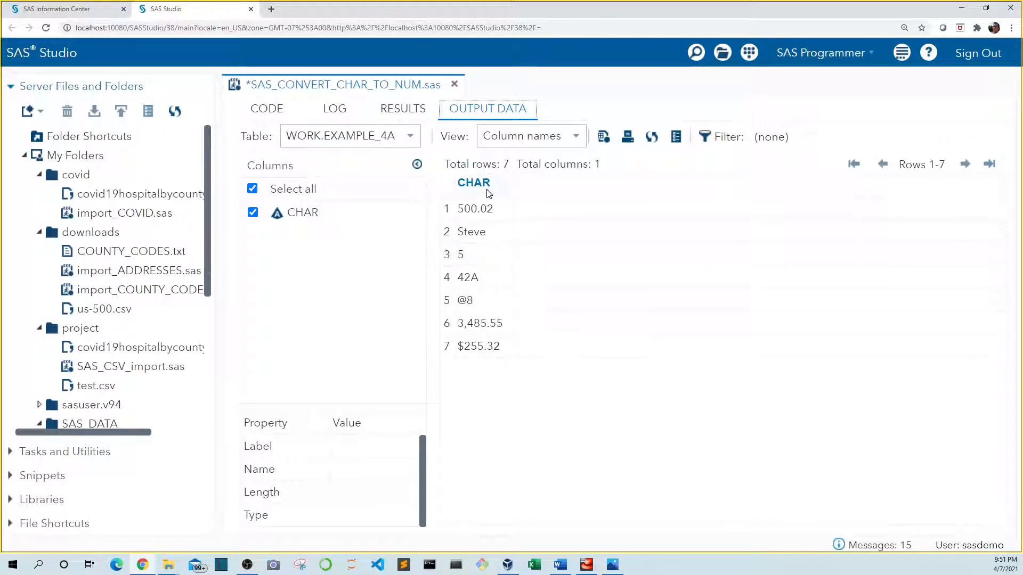
{"action": "left_click", "coordinate": [266, 109]}
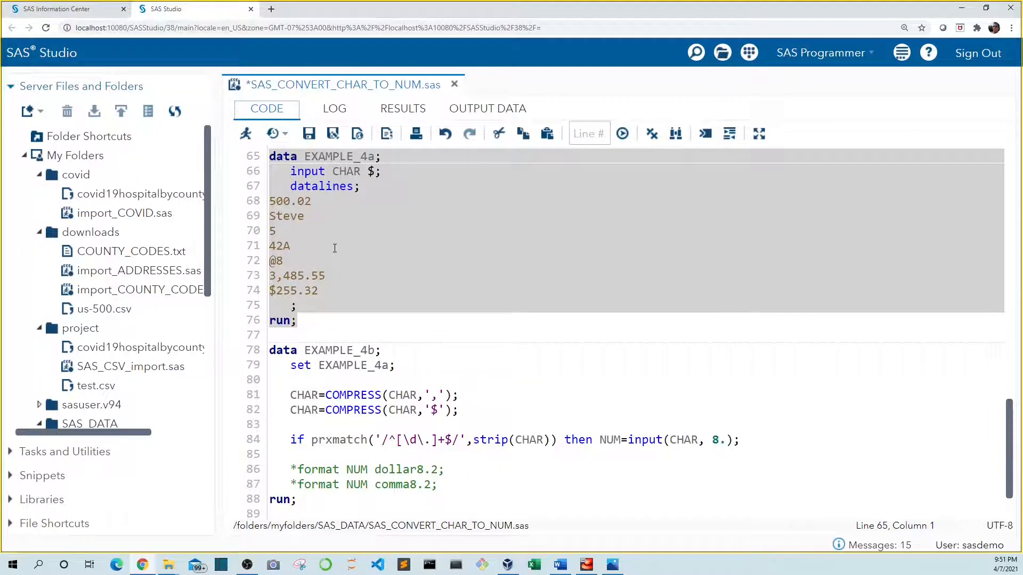
{"action": "mouse_move", "coordinate": [474, 365]}
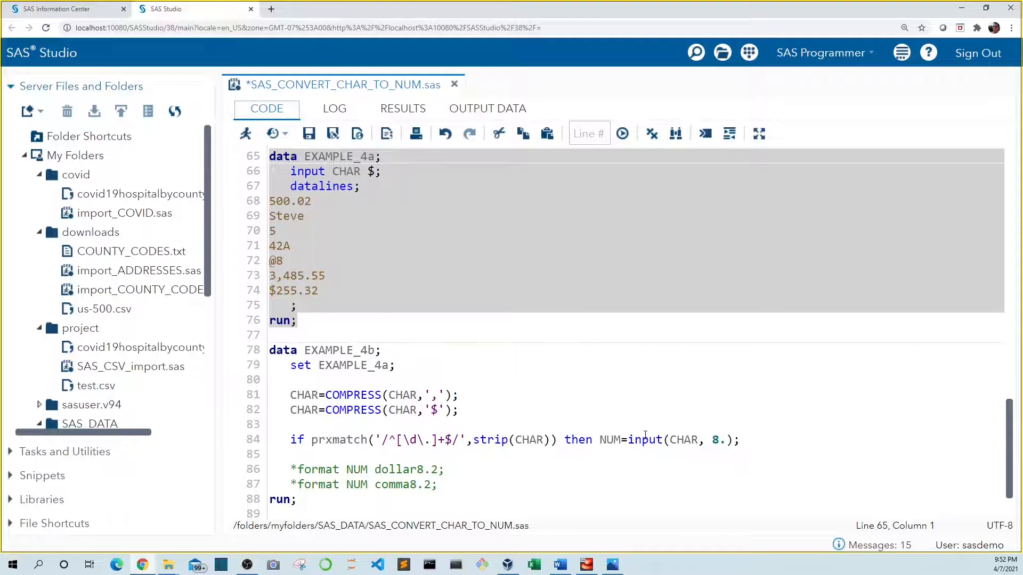
{"action": "mouse_move", "coordinate": [349, 388]}
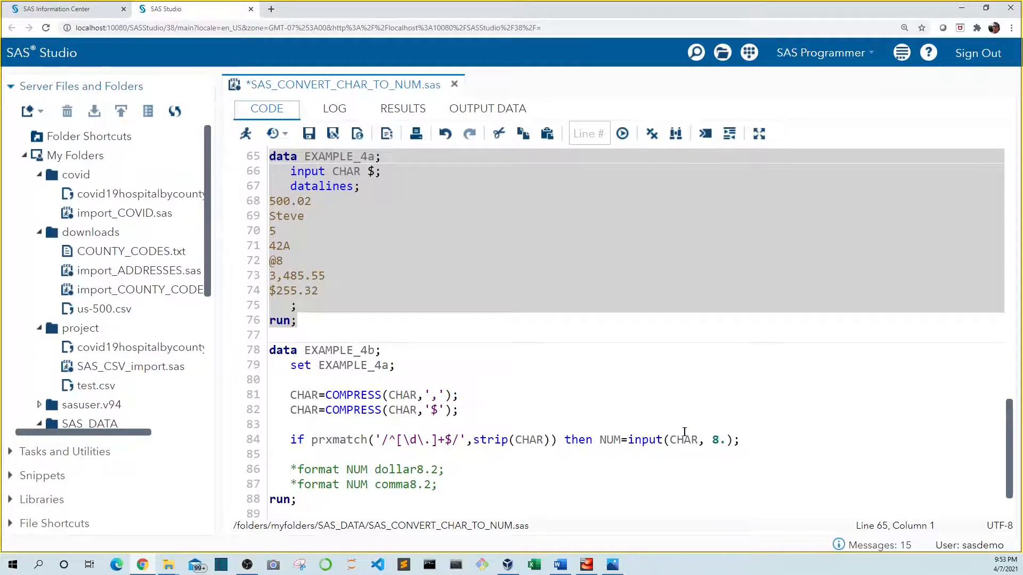
{"action": "mouse_move", "coordinate": [614, 440]}
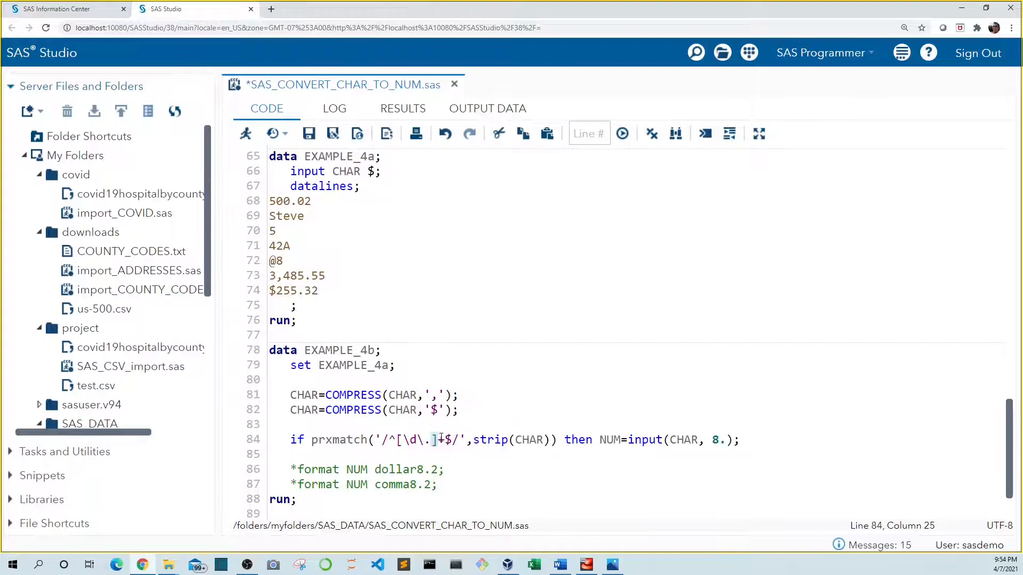
{"action": "left_click", "coordinate": [440, 440]}
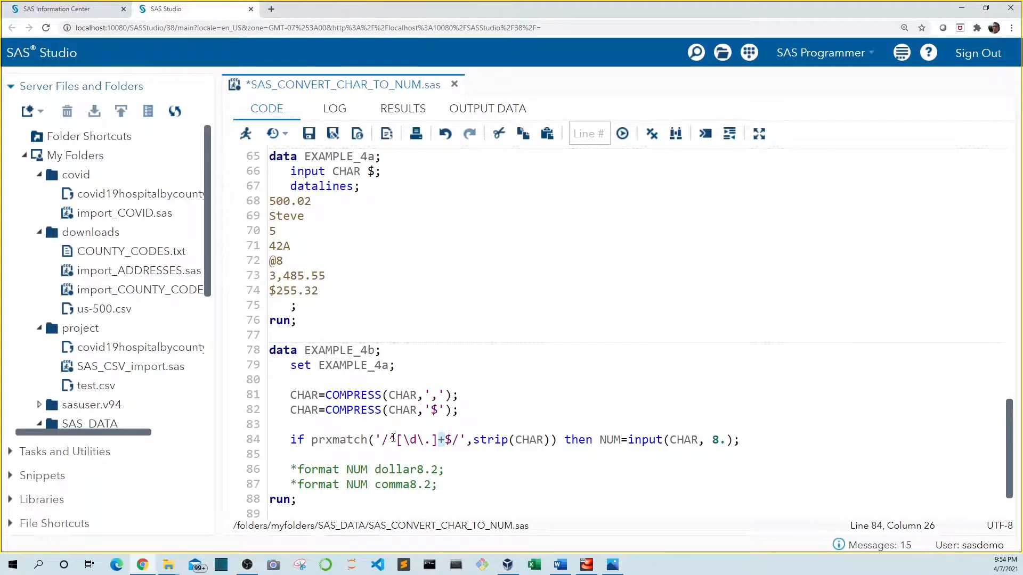
{"action": "left_click", "coordinate": [391, 439]}
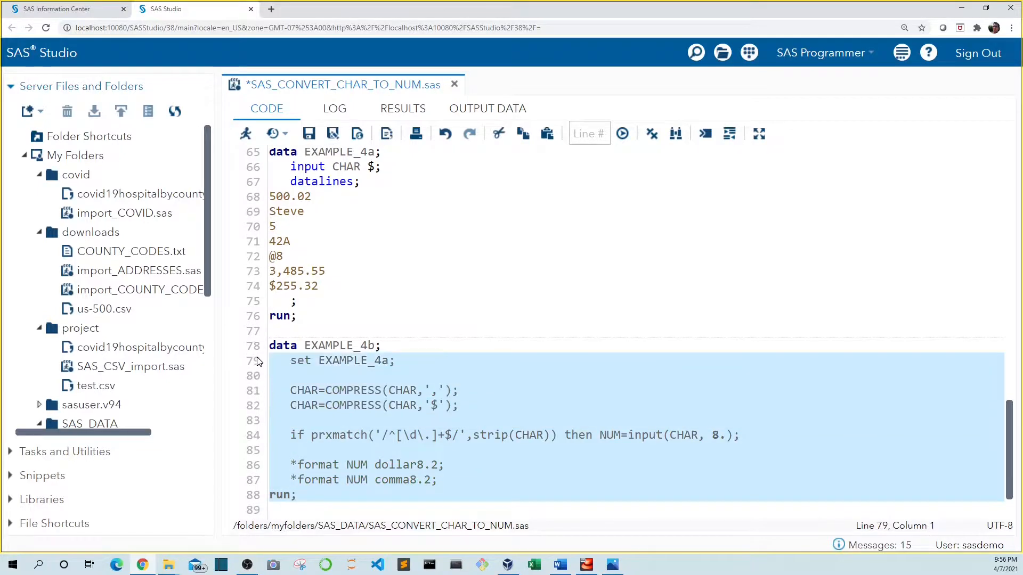
Step: Run Example 4b and review NUM: numbers for numeric entries, missing for Steve, 42A, @8
{"action": "left_click", "coordinate": [621, 133]}
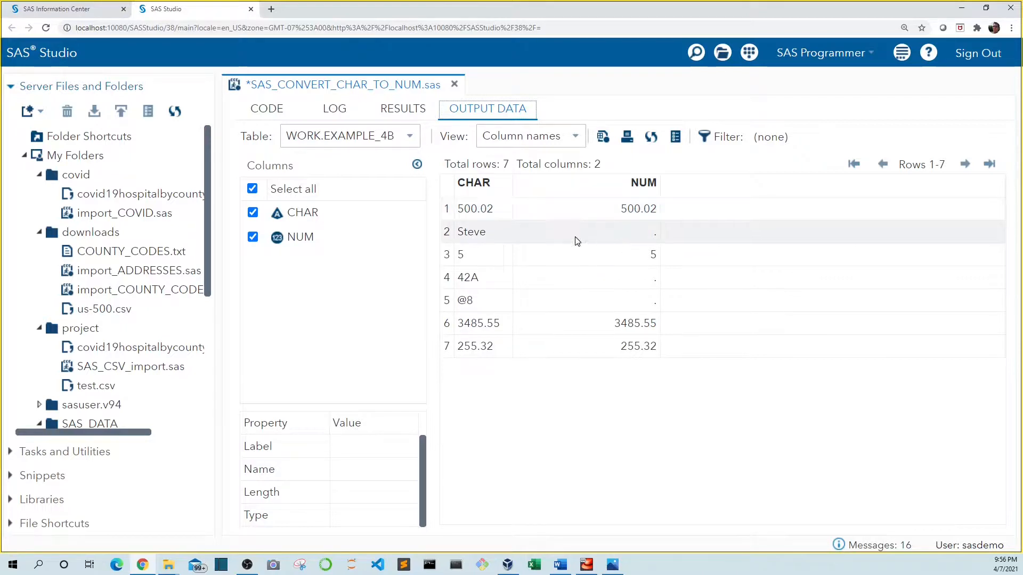
{"action": "mouse_move", "coordinate": [623, 277]}
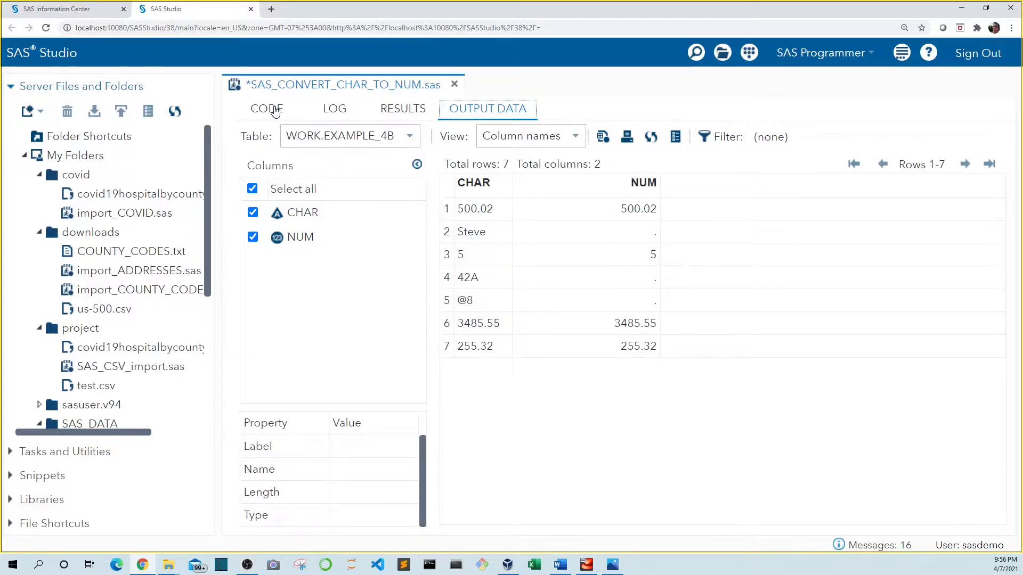
{"action": "left_click", "coordinate": [266, 109]}
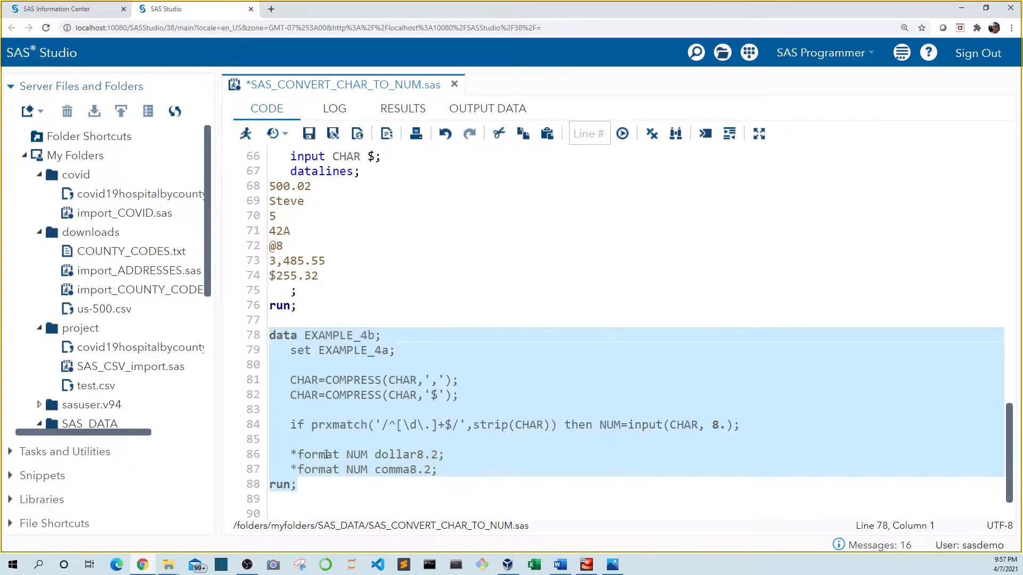
{"action": "left_click", "coordinate": [332, 455]}
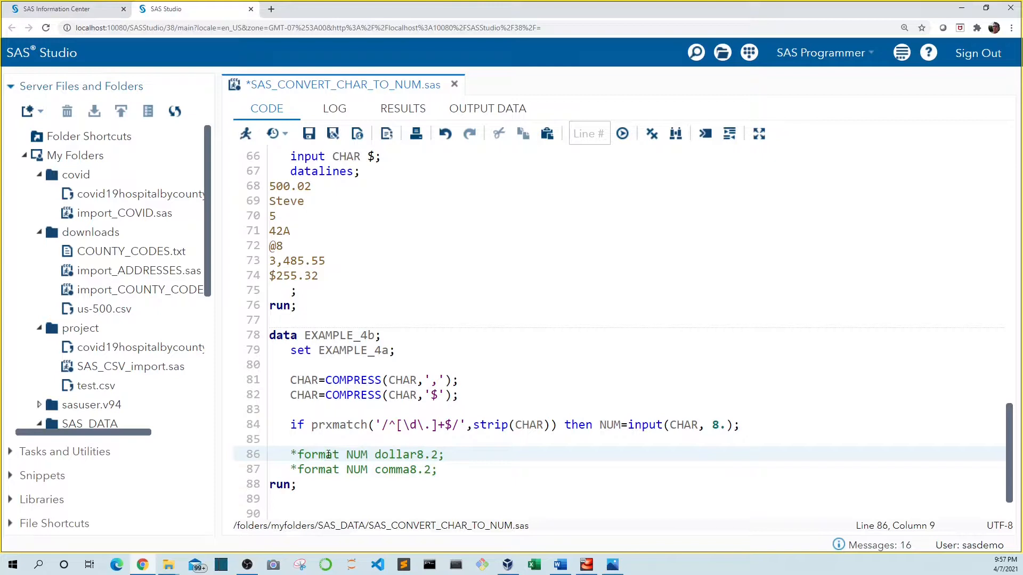